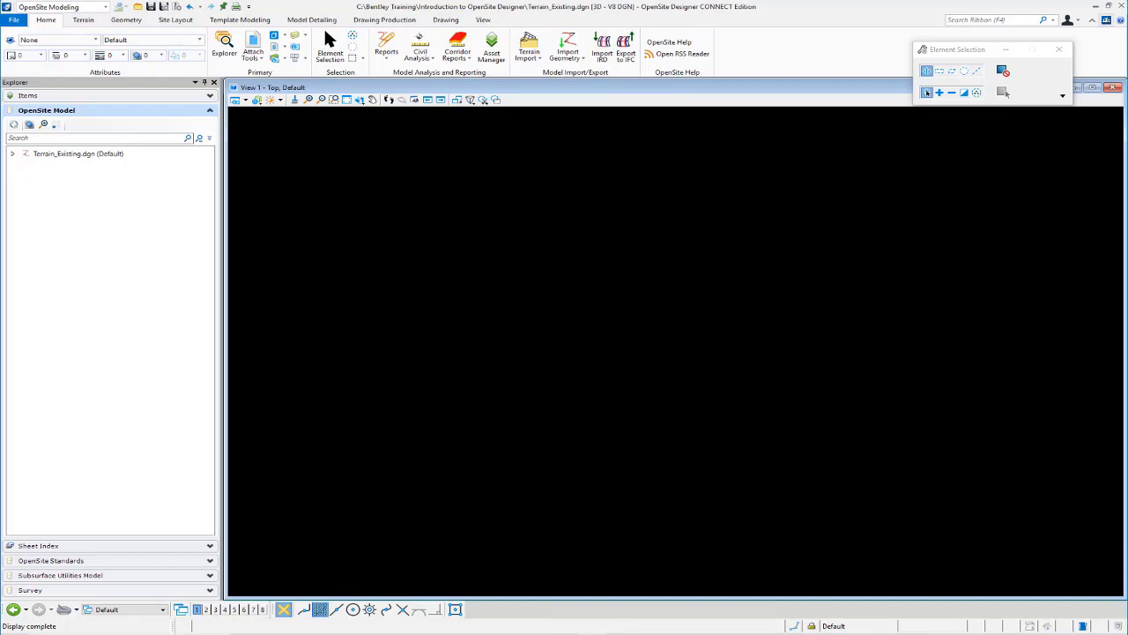
pyautogui.moveTo(683, 263)
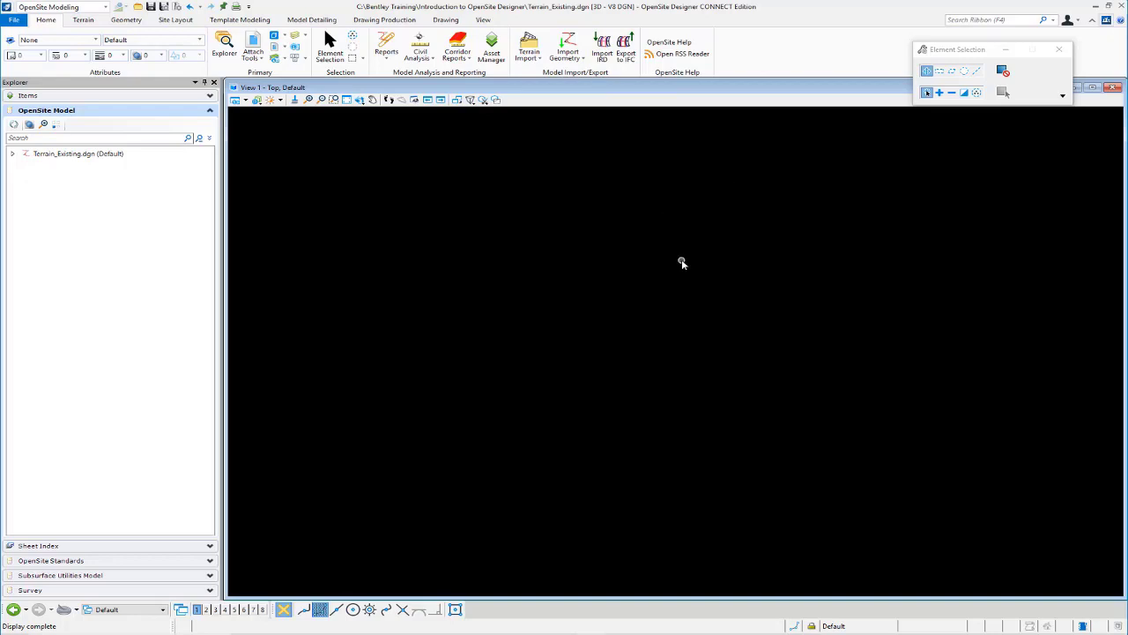
pyautogui.moveTo(846, 232)
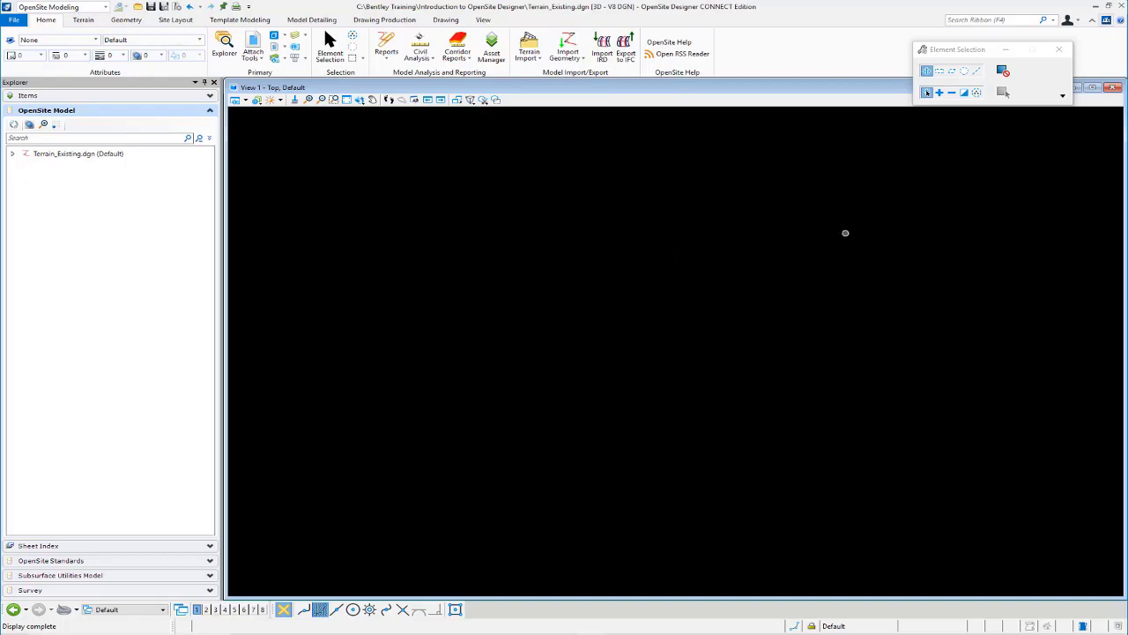
pyautogui.moveTo(265, 110)
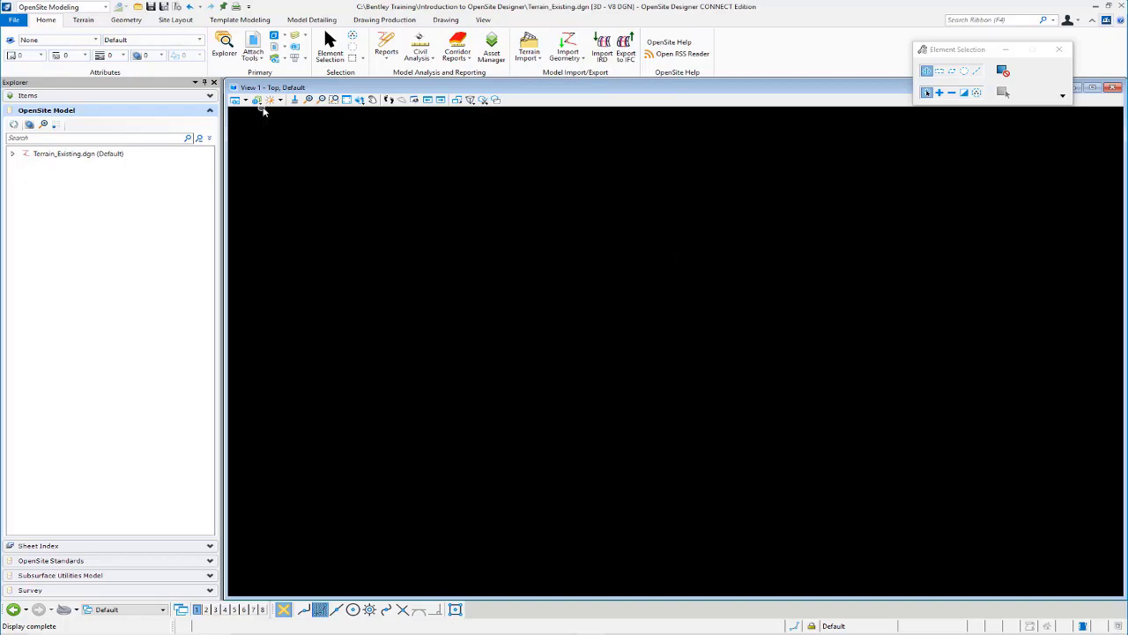
# Expand the workflow dropdown at the top-left of the ribbon
pyautogui.click(104, 7)
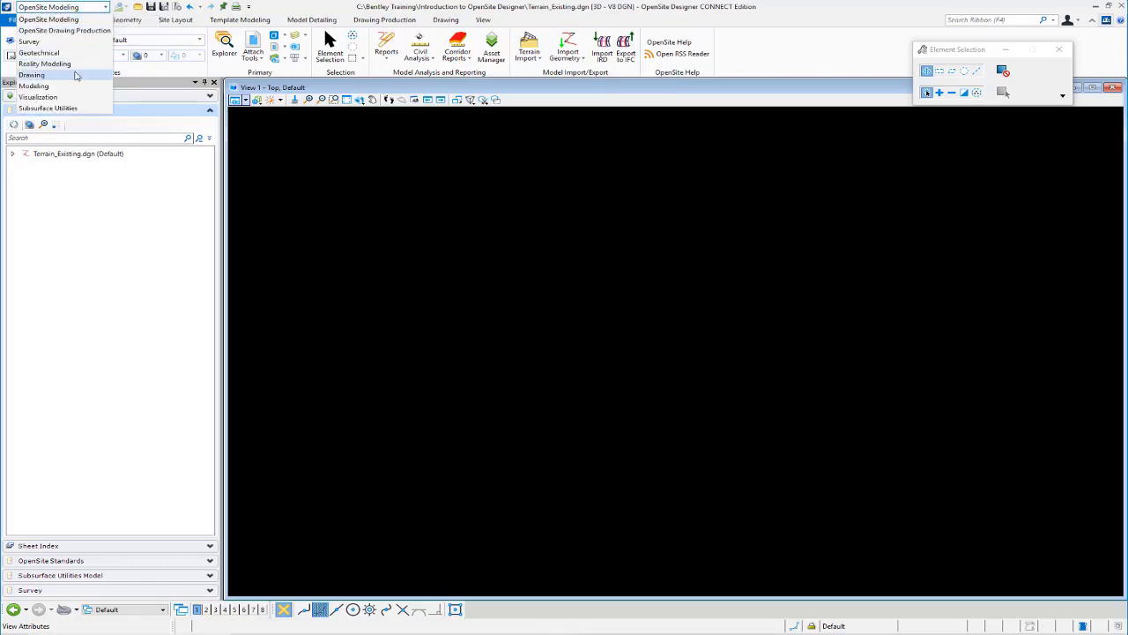
# Switch to the Drawing workflow and reach Coordinate System under Utilities > Geographic
pyautogui.click(32, 74)
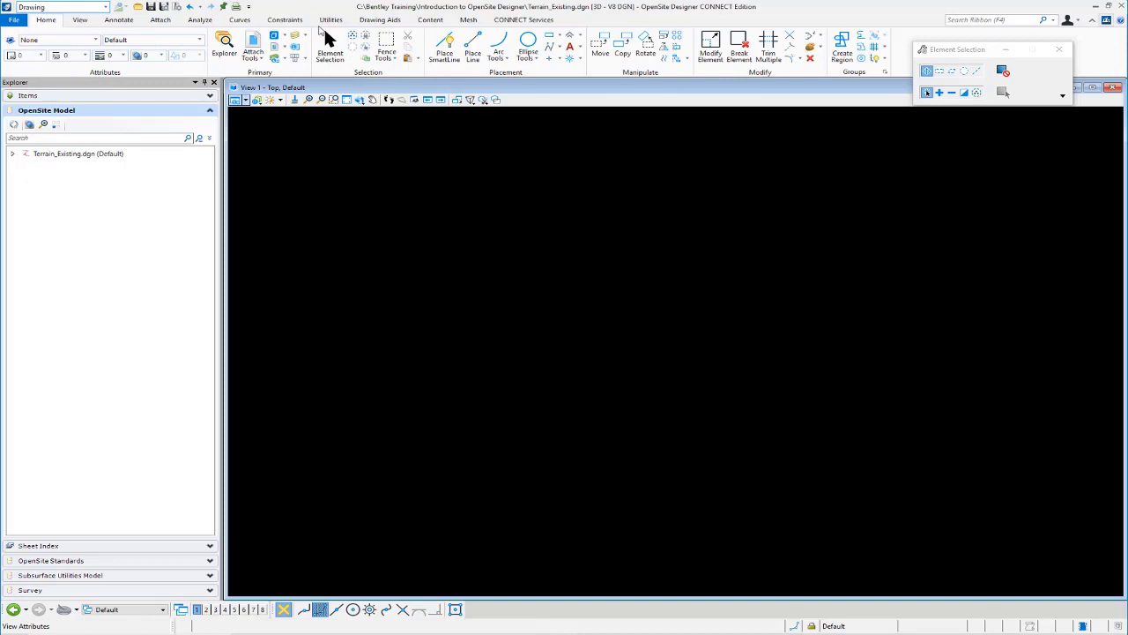
pyautogui.click(331, 19)
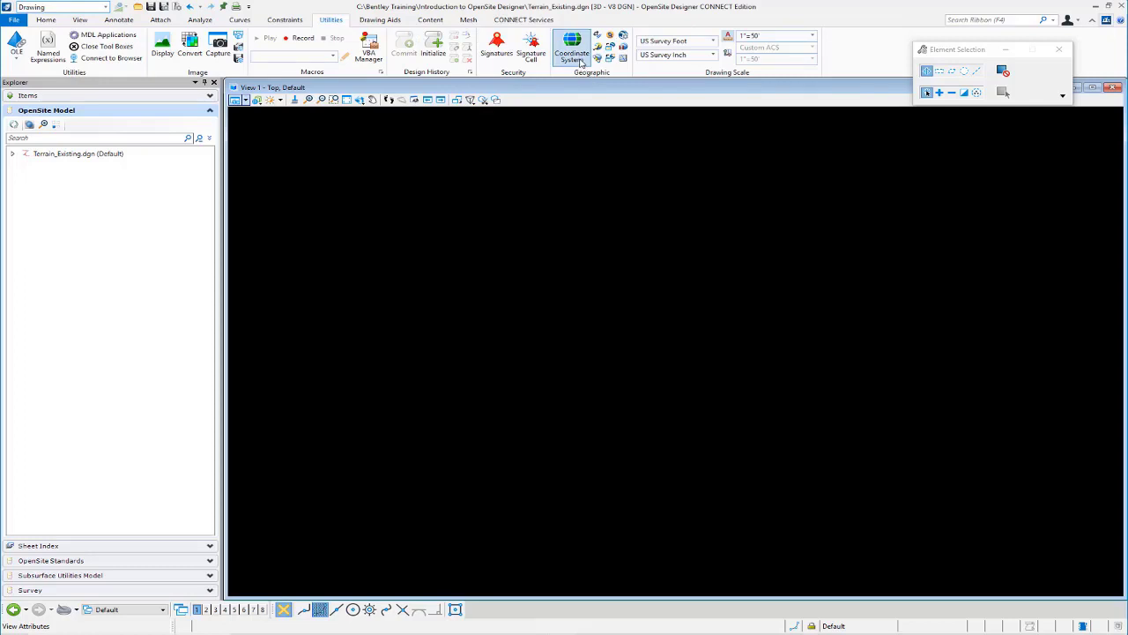
pyautogui.click(571, 44)
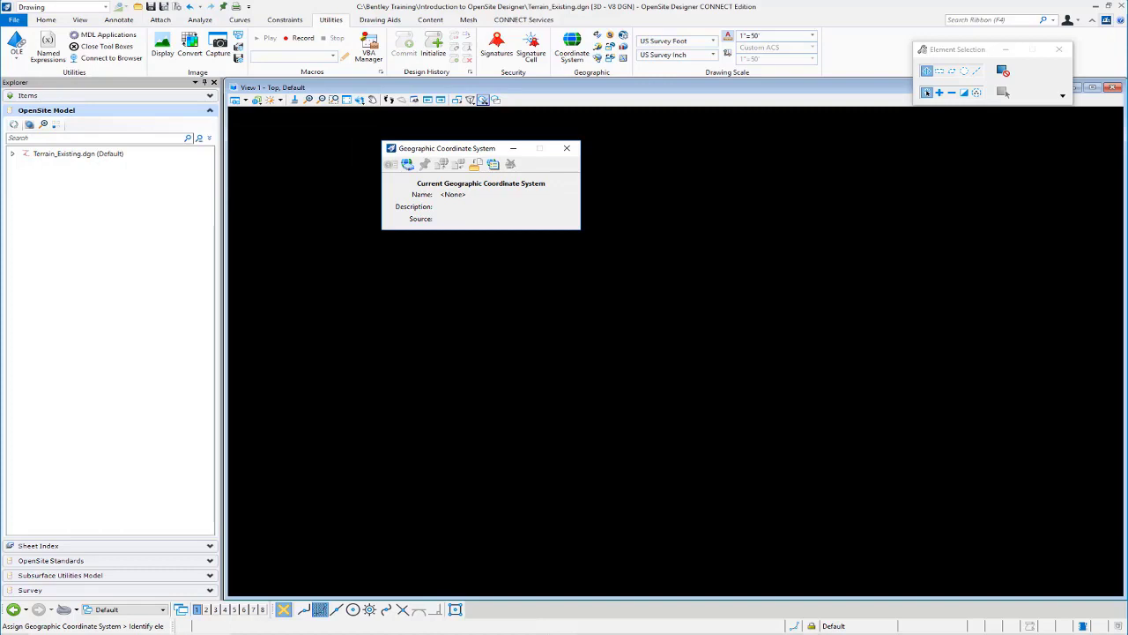
# Choose From Library and move to the Search page of the coordinate system library
pyautogui.click(409, 164)
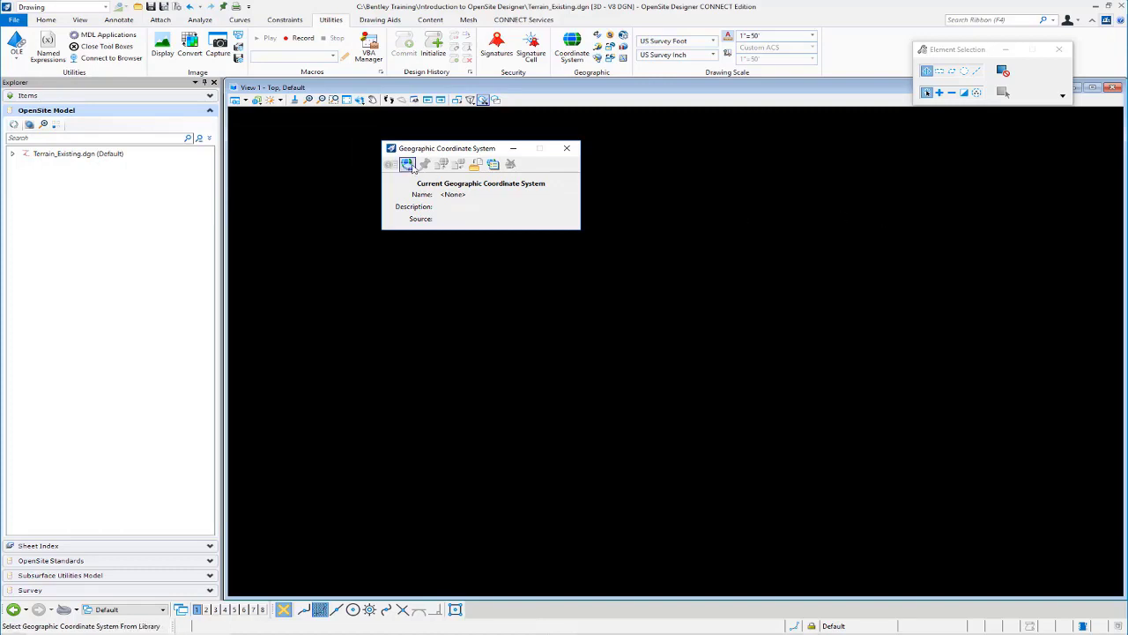
pyautogui.moveTo(407, 164)
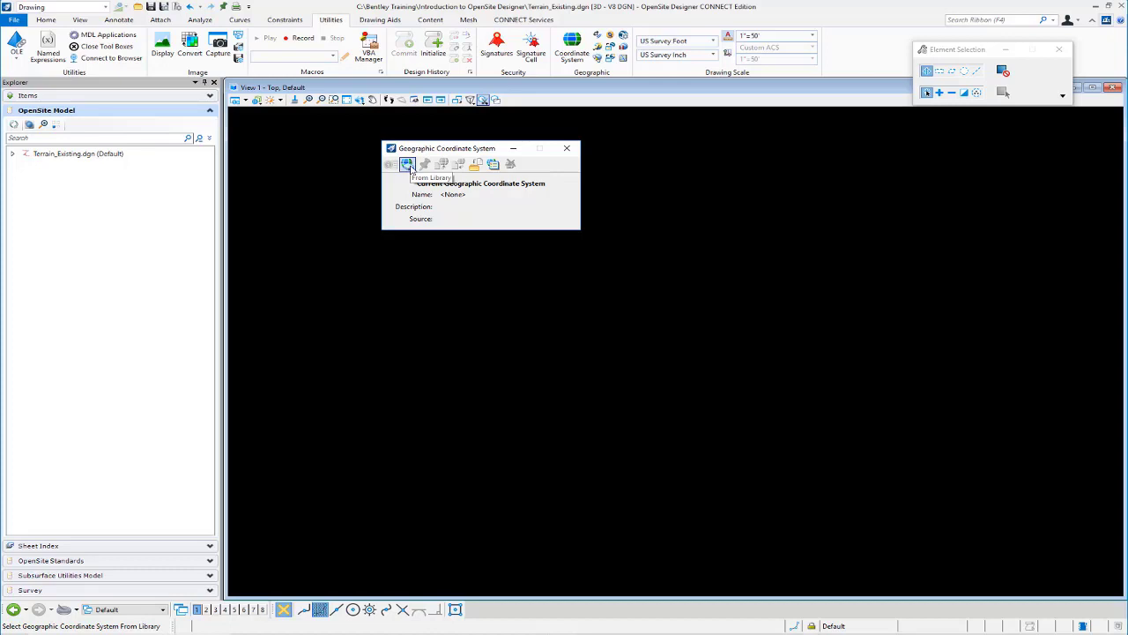
pyautogui.click(407, 164)
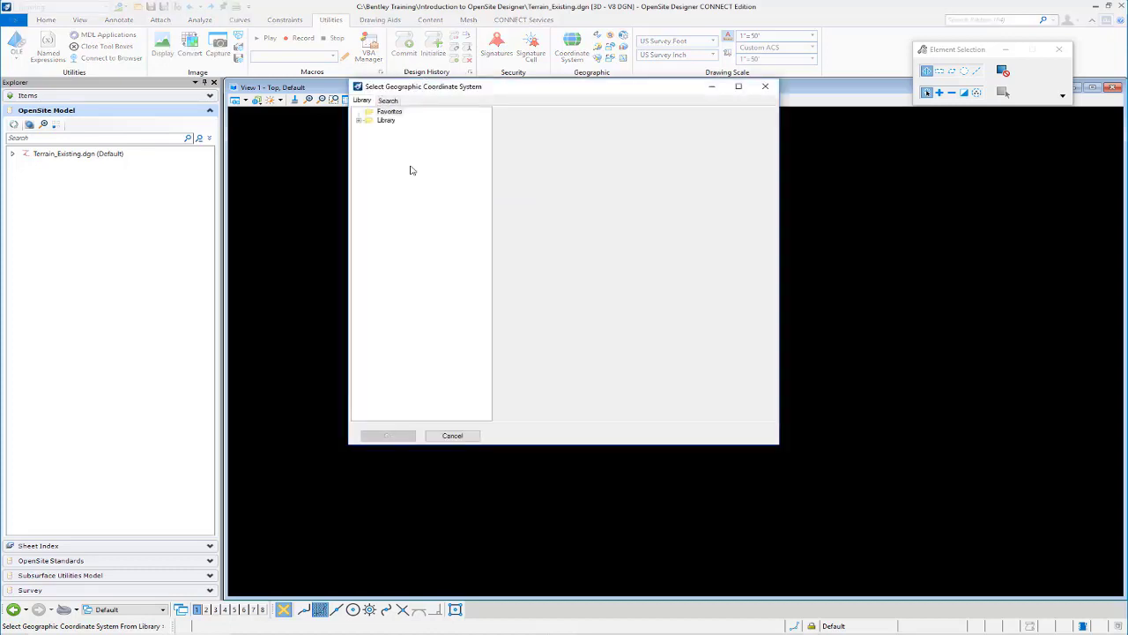
pyautogui.click(388, 99)
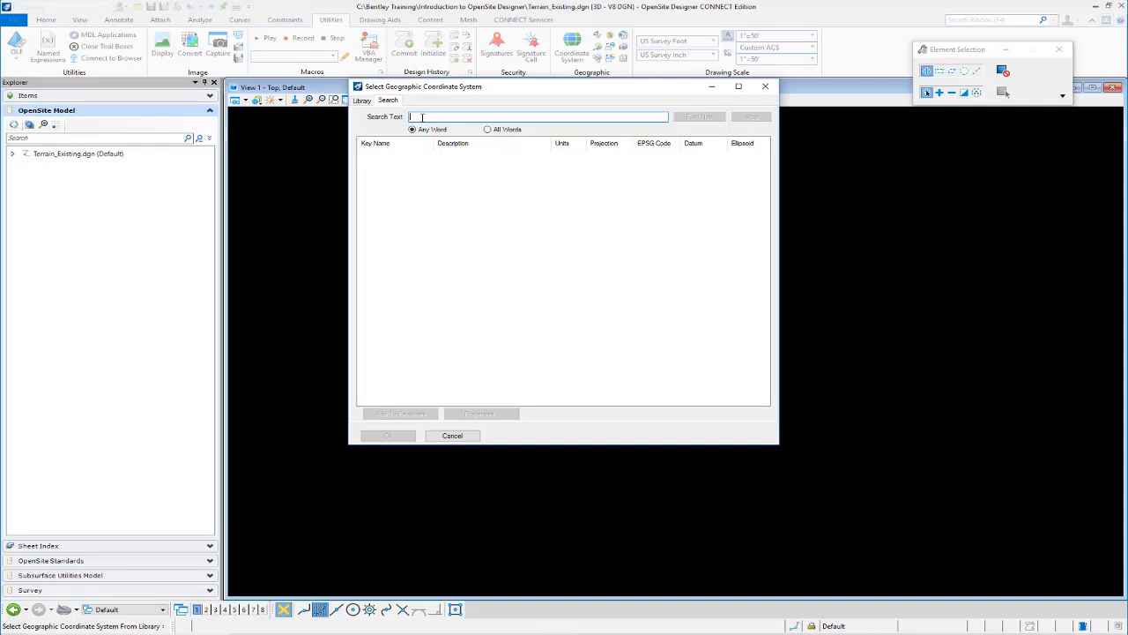
# Search the library for 'NAD 1983 StatePlane California' and list the matching systems
pyautogui.write('NAD')
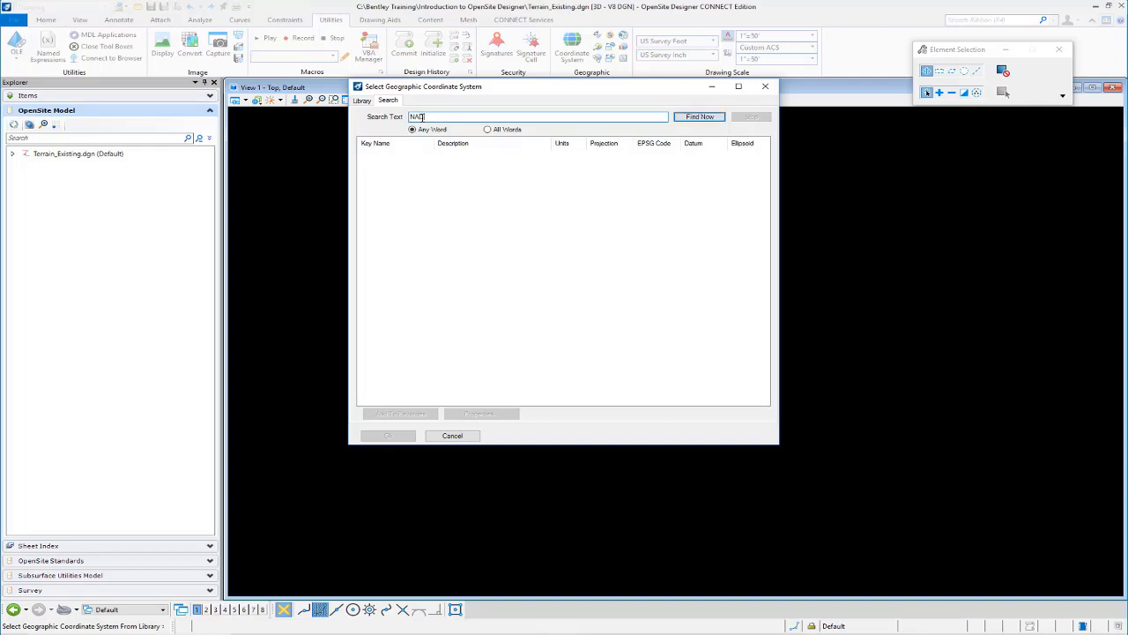
pyautogui.write('1983')
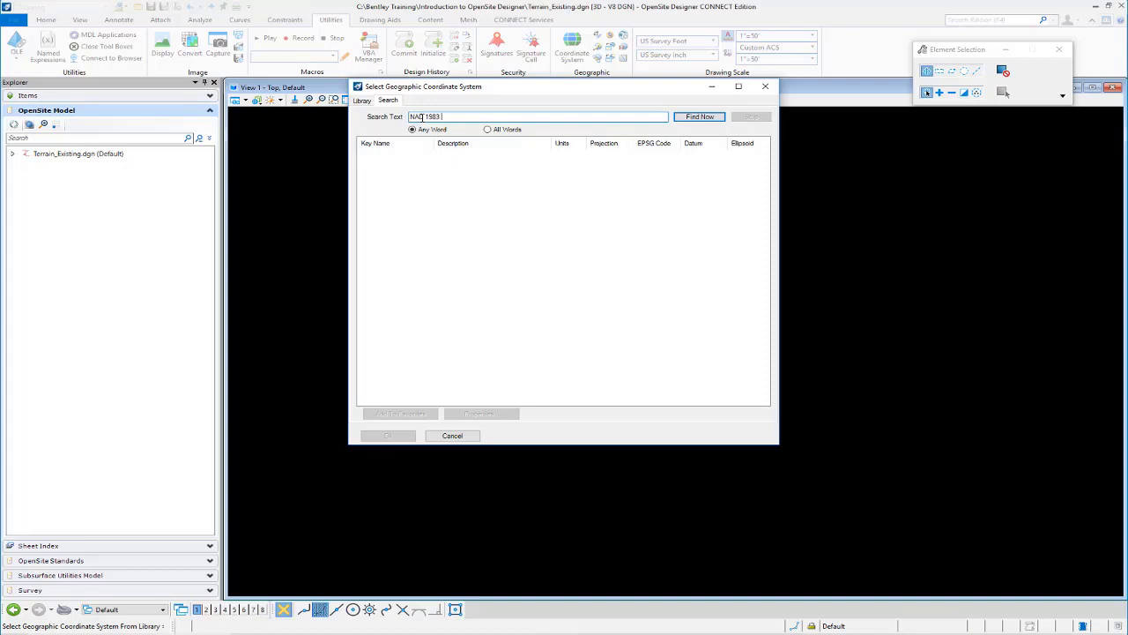
pyautogui.write('StatePlace California')
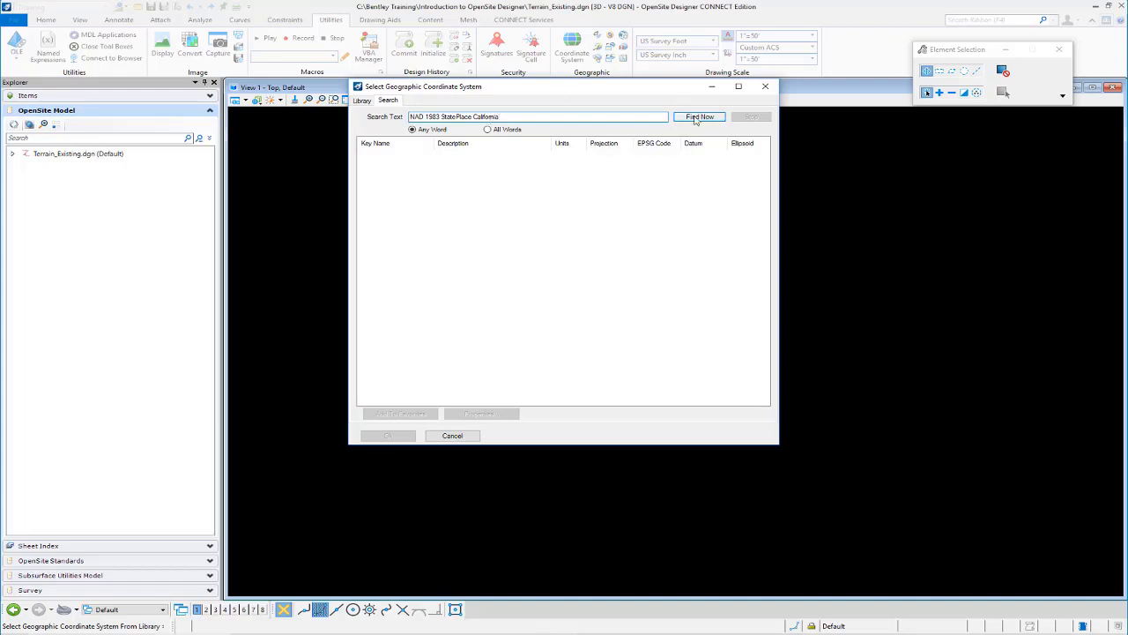
pyautogui.click(698, 116)
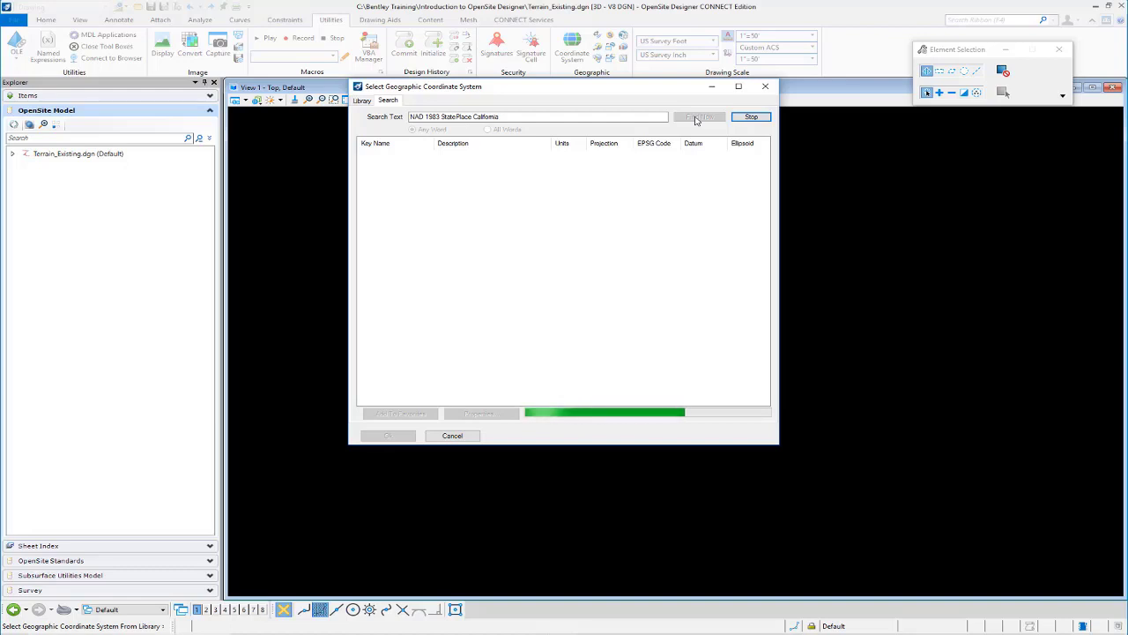
pyautogui.click(698, 116)
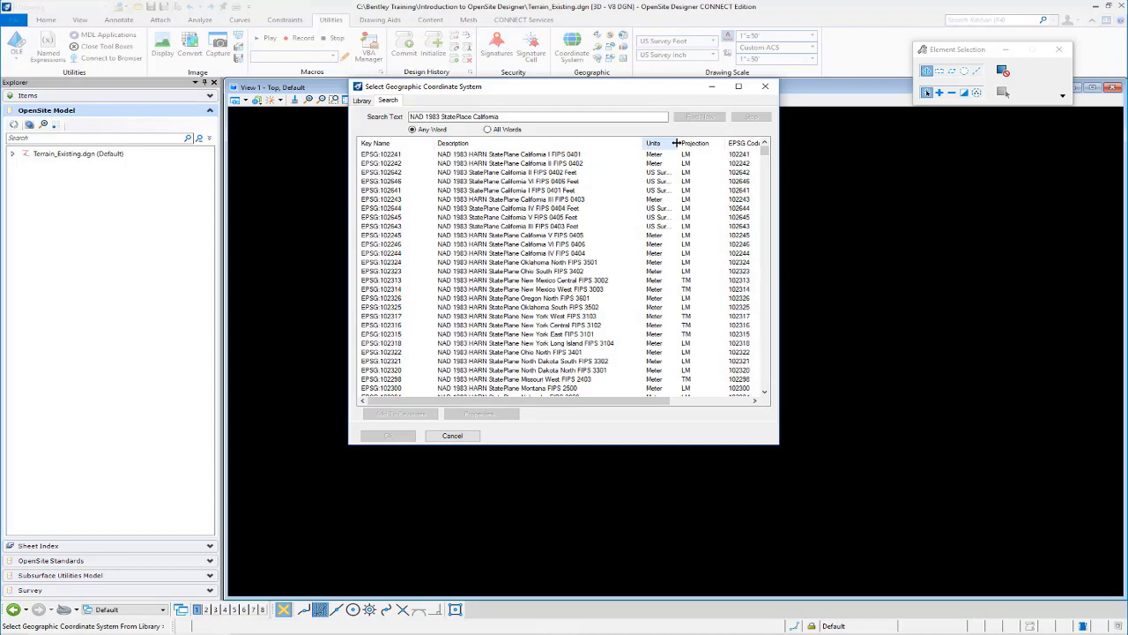
# Select EPSG:102643 NAD 1983 StatePlane California VI FIPS 0406 (US Survey Feet) and confirm it
pyautogui.click(654, 143)
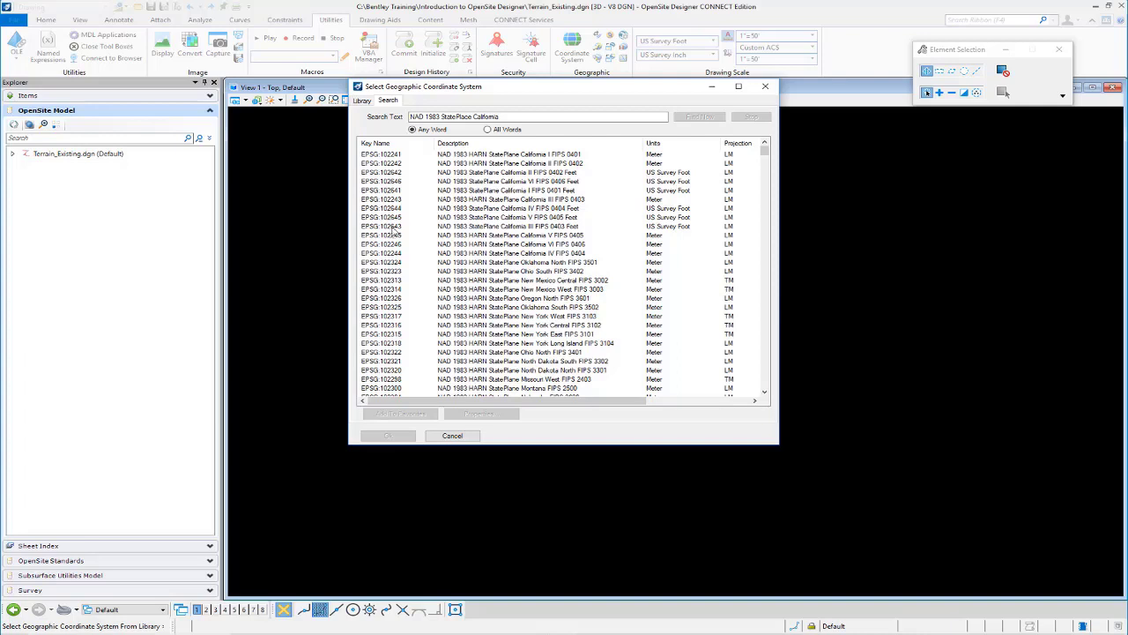
pyautogui.click(381, 226)
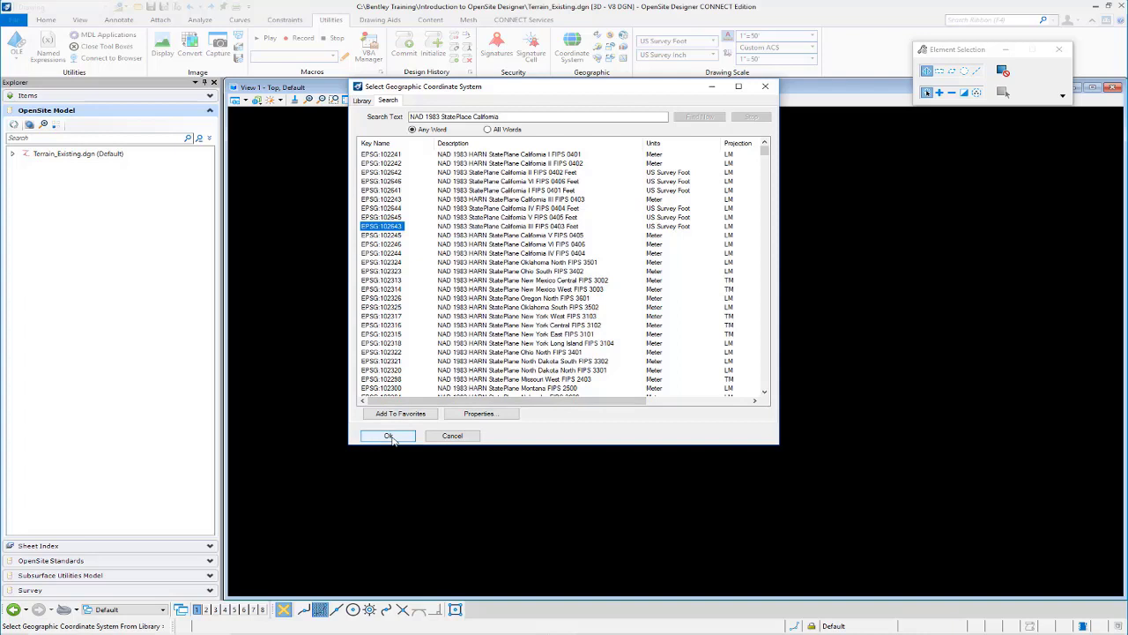
pyautogui.click(388, 436)
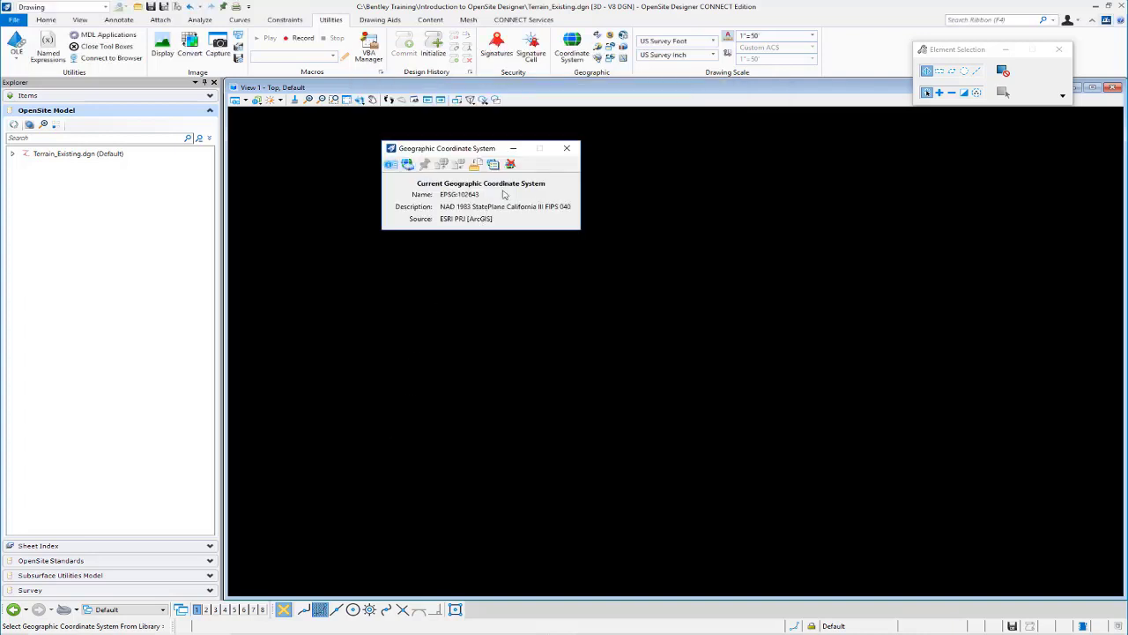
pyautogui.moveTo(561, 247)
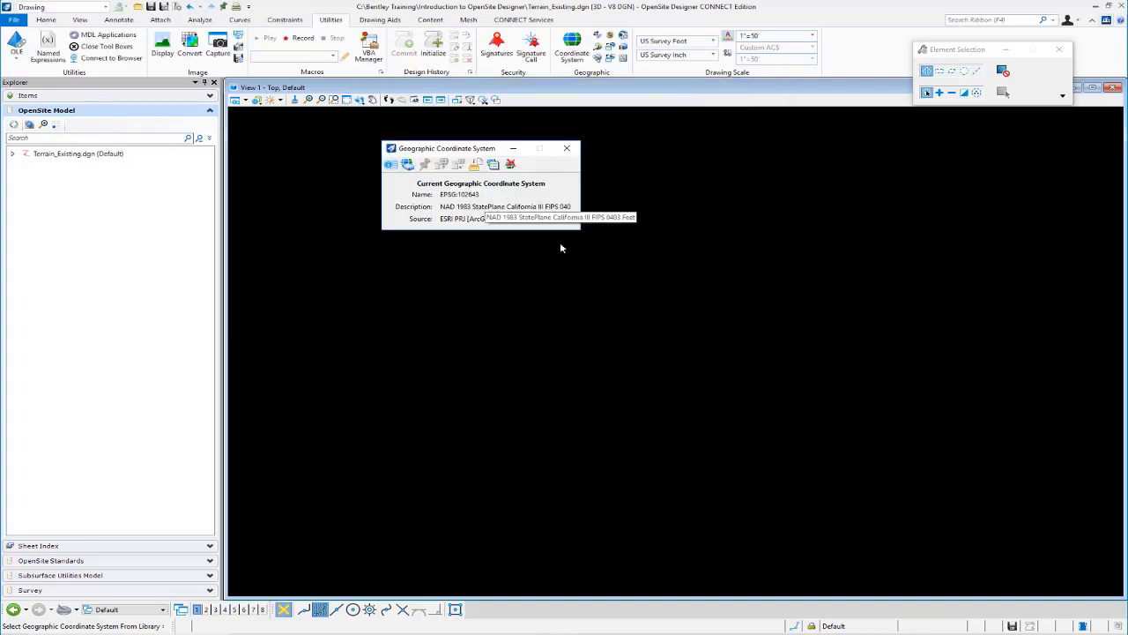
pyautogui.moveTo(626, 268)
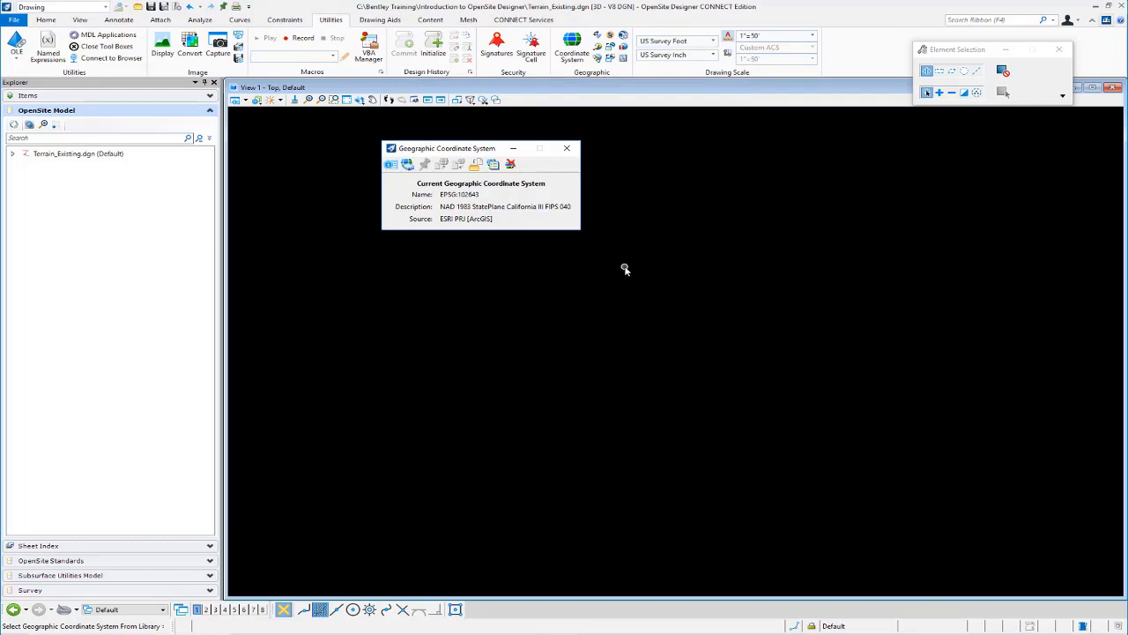
pyautogui.moveTo(656, 268)
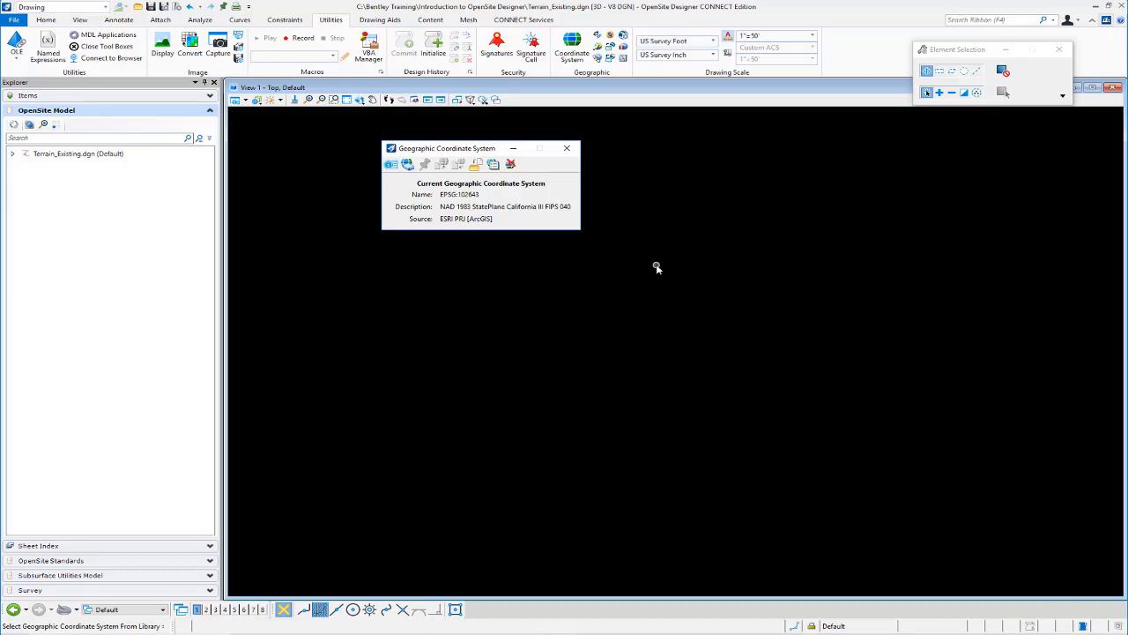
pyautogui.moveTo(825, 201)
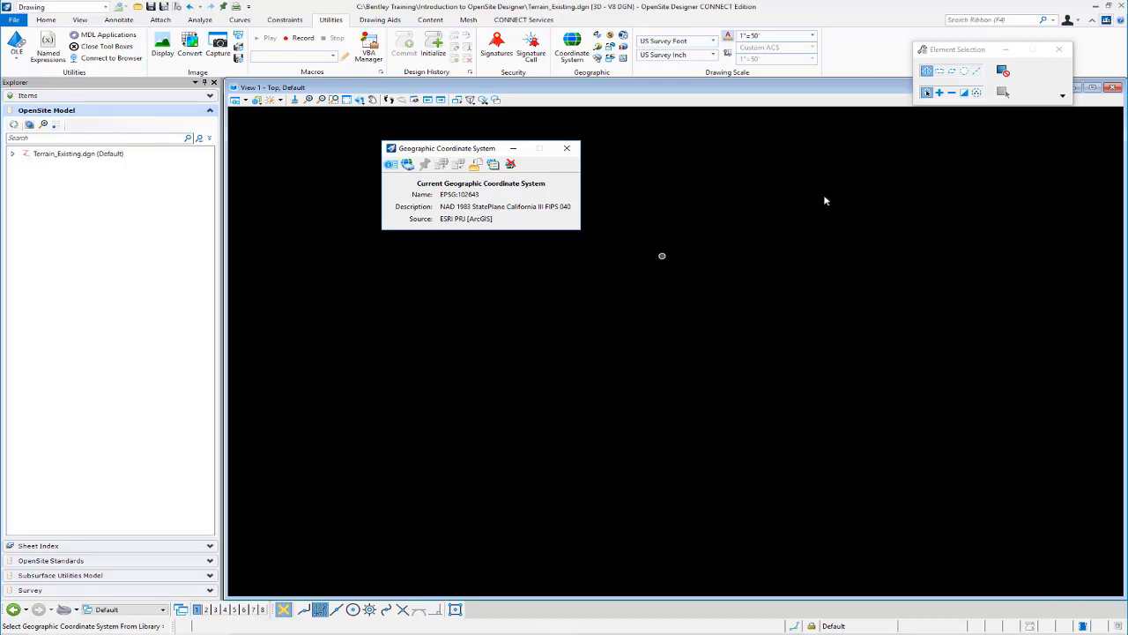